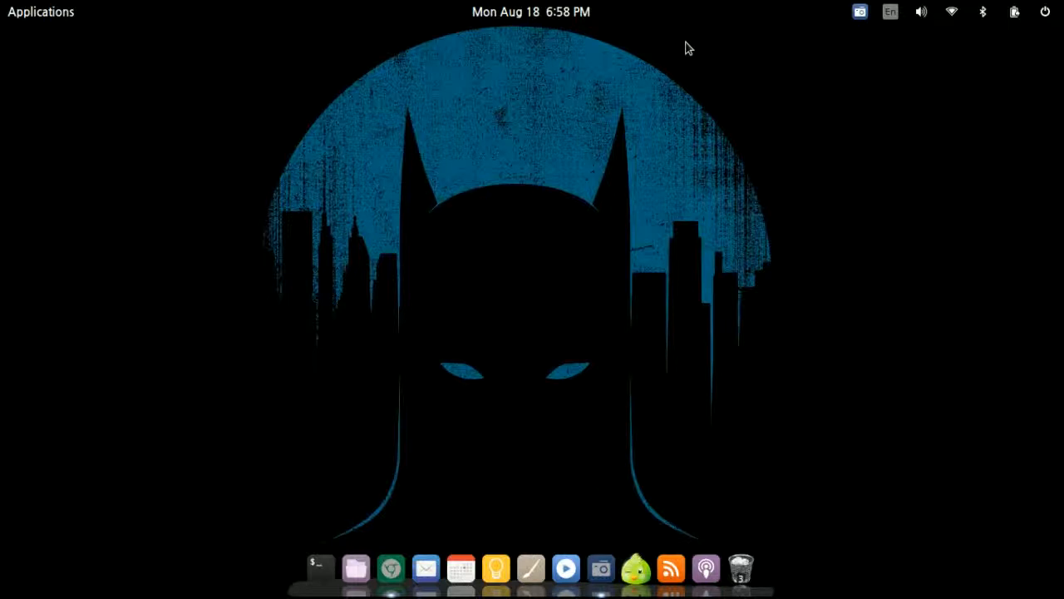
mouse_move(980, 590)
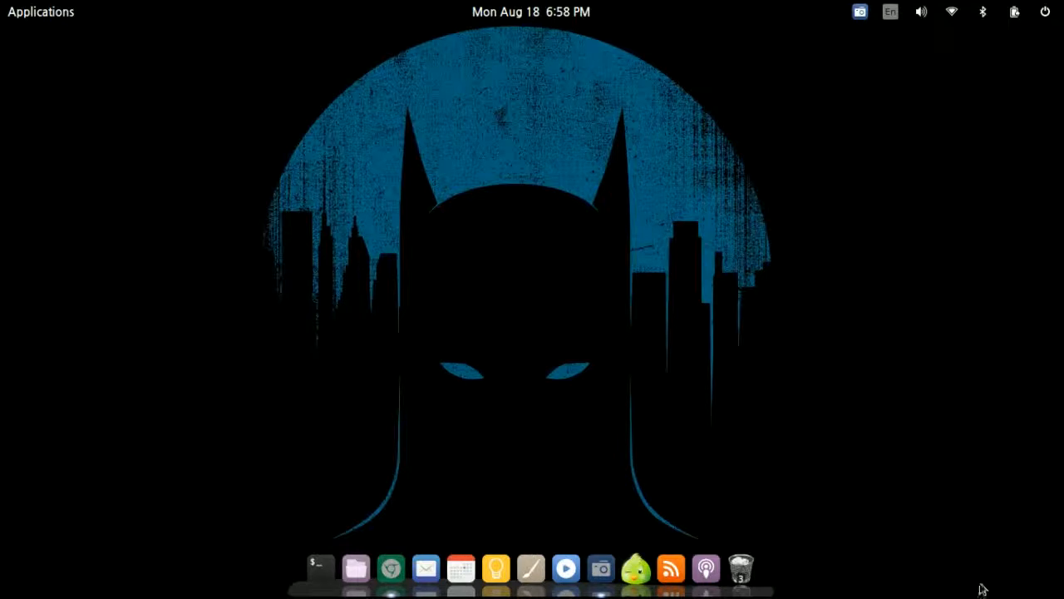
mouse_move(851, 489)
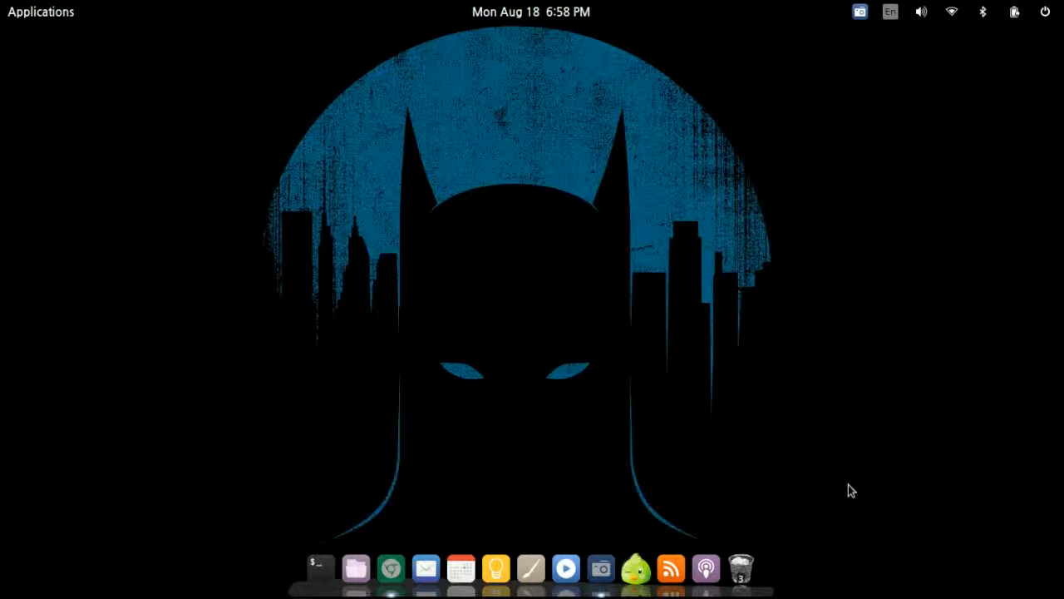
mouse_move(369, 529)
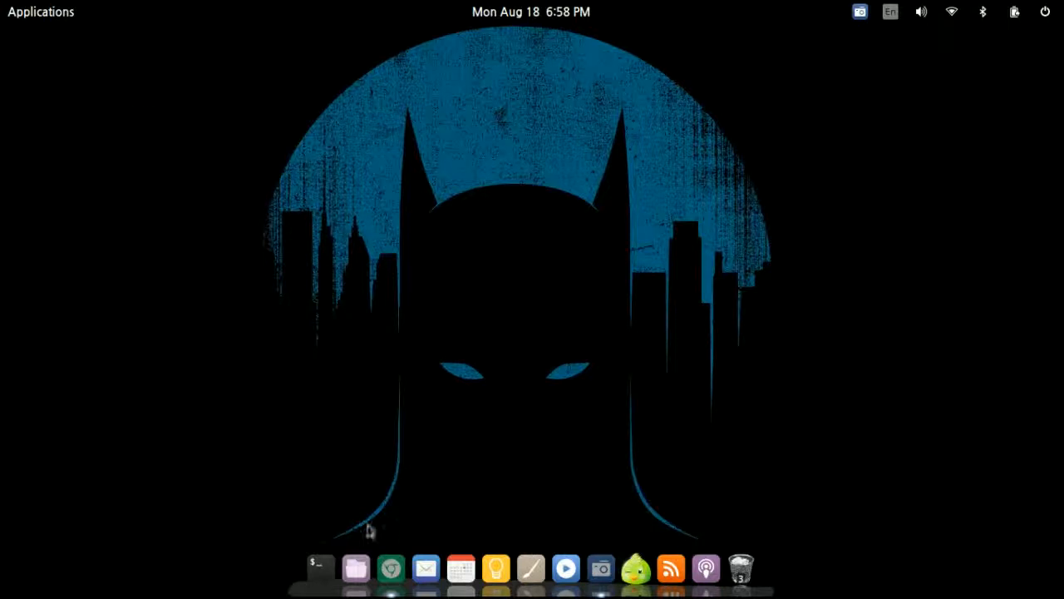
Run uname -r in a new terminal to show kernel release 3.12.5-031205-generic.
left_click(319, 569)
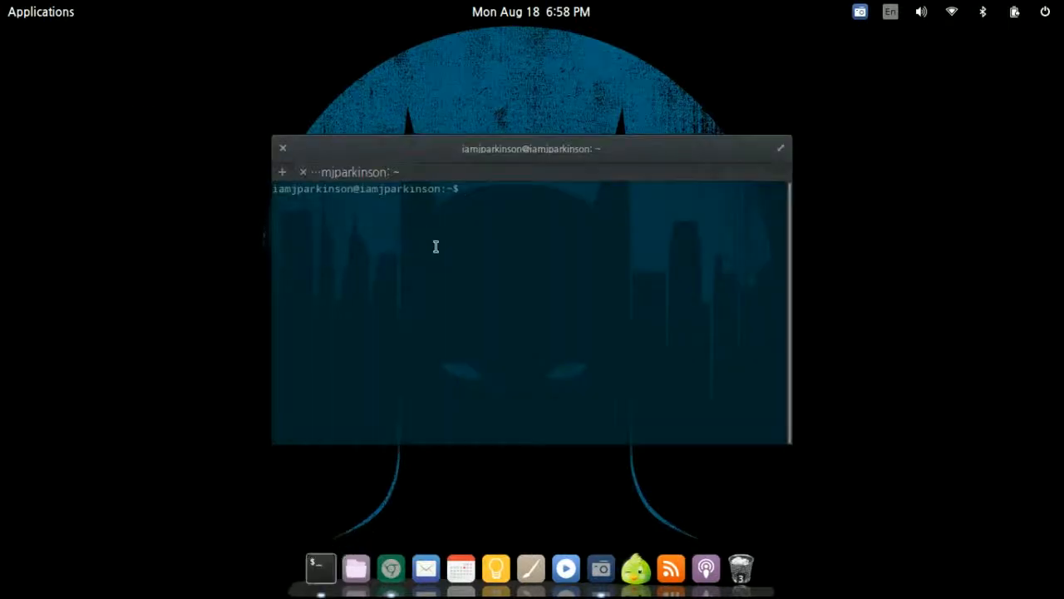
mouse_move(469, 257)
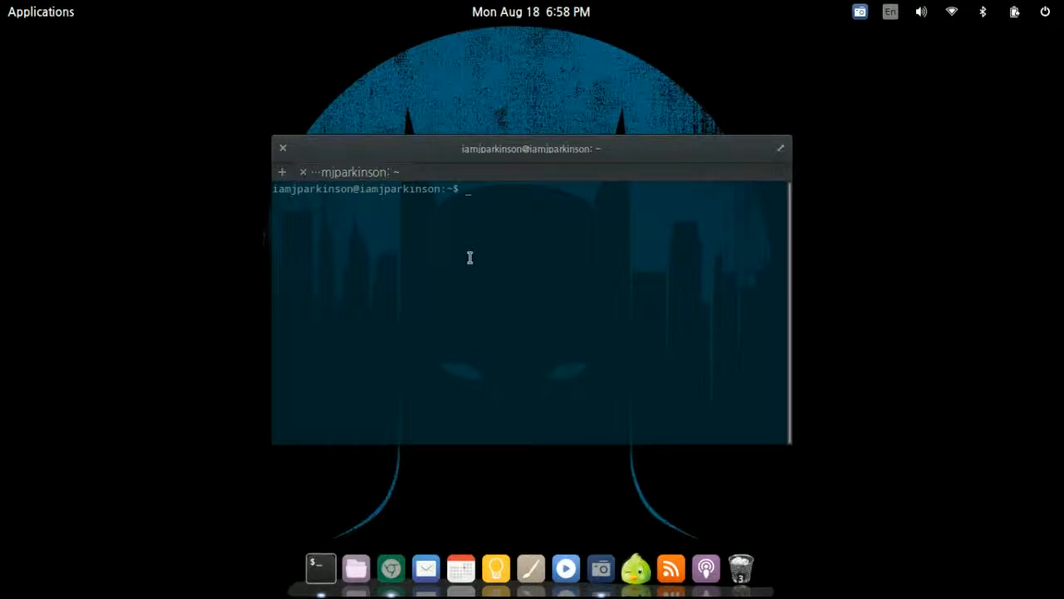
type("uname")
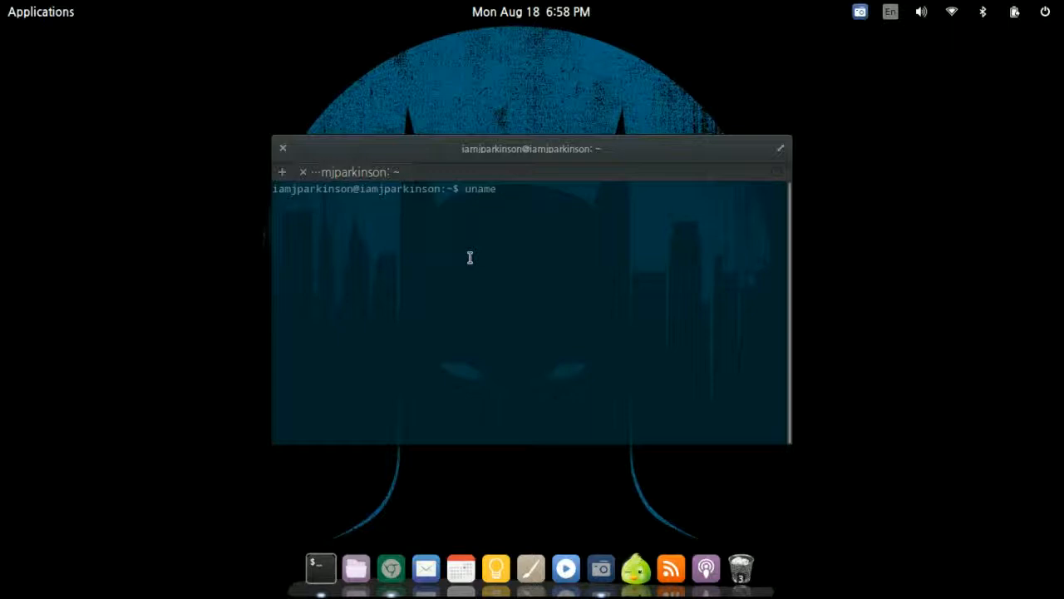
type("\" \"")
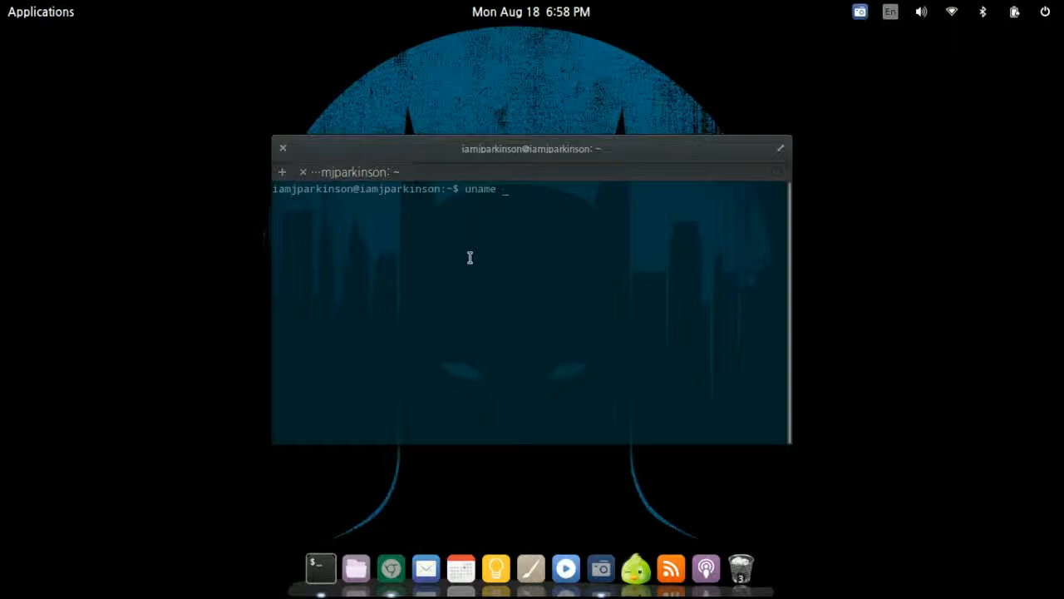
type(" -r")
key("Return")
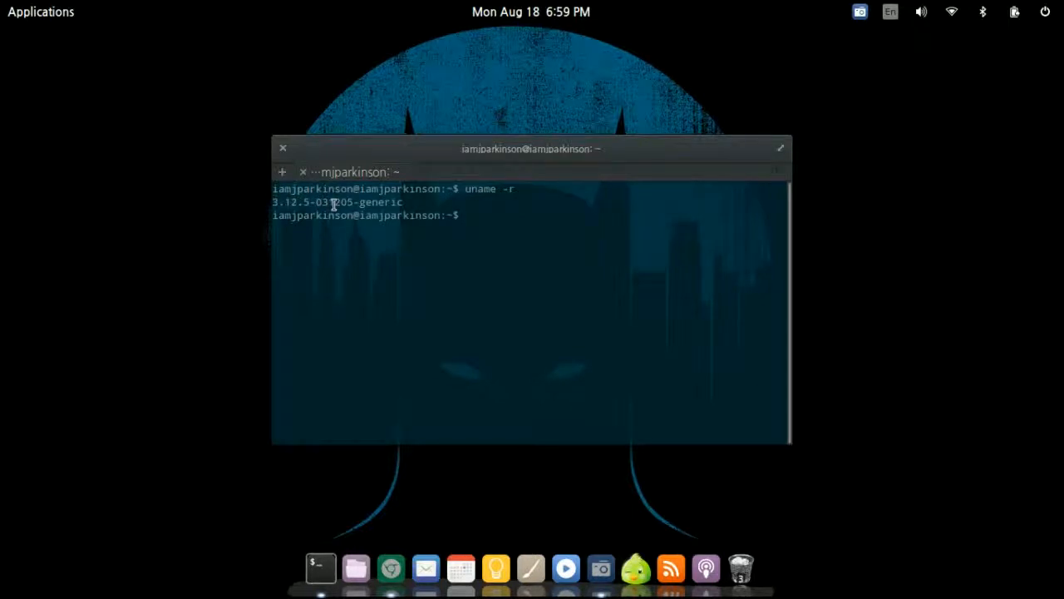
mouse_move(349, 322)
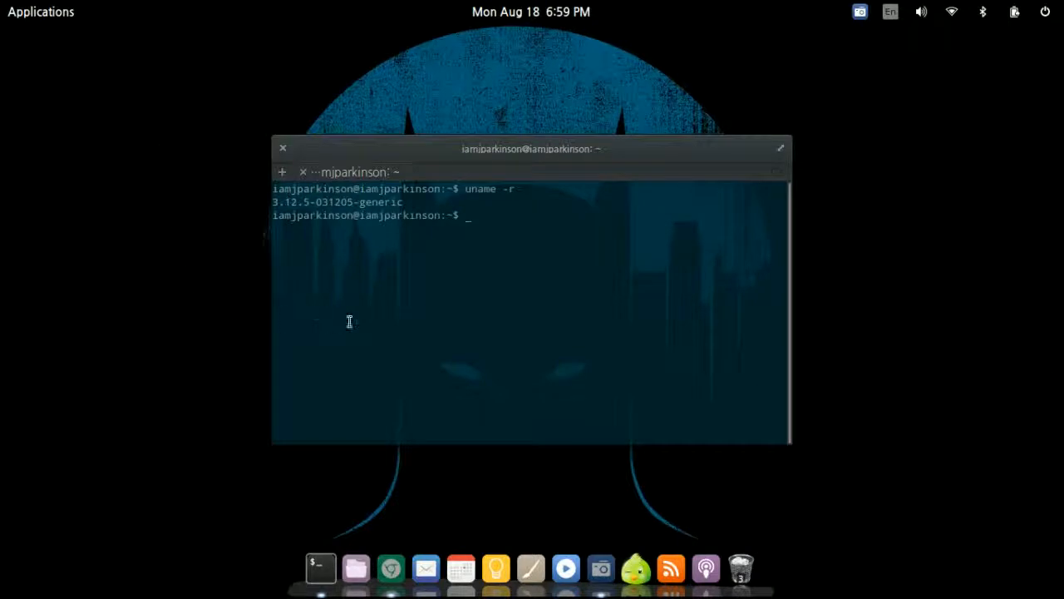
mouse_move(419, 202)
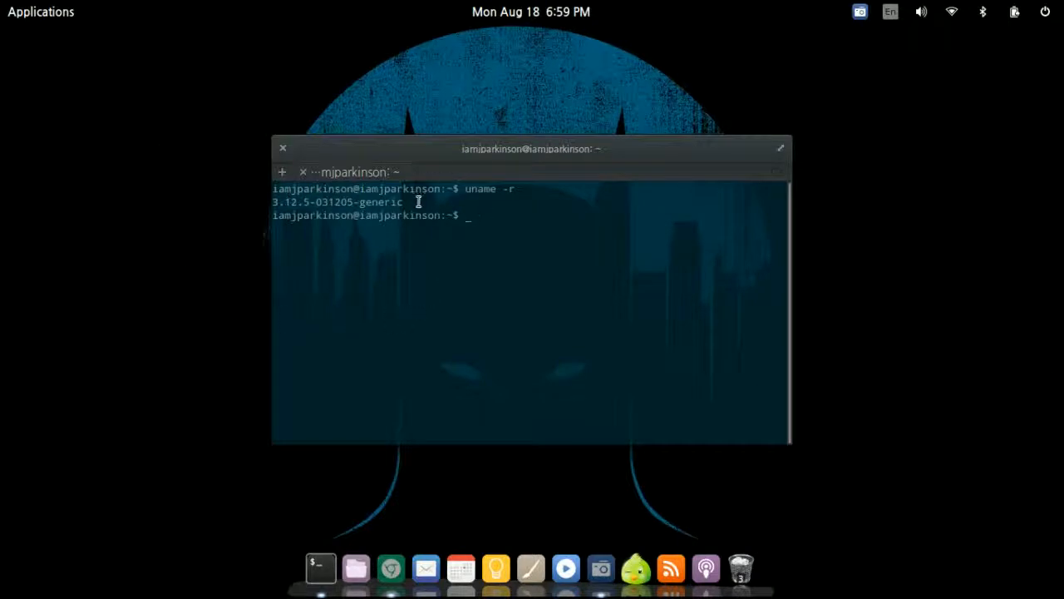
mouse_move(312, 201)
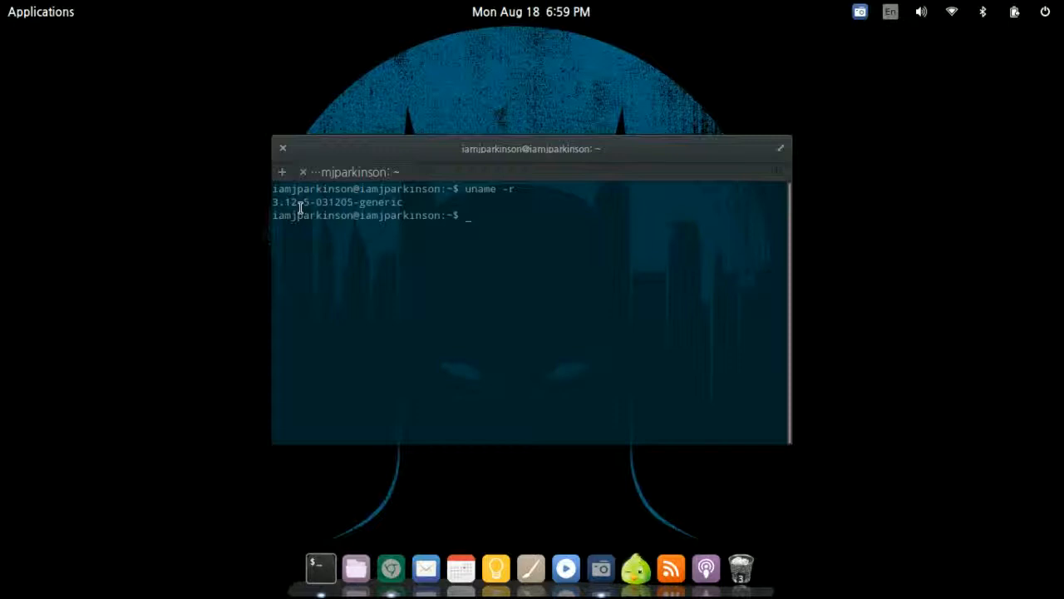
left_click_drag(532, 148, 552, 146)
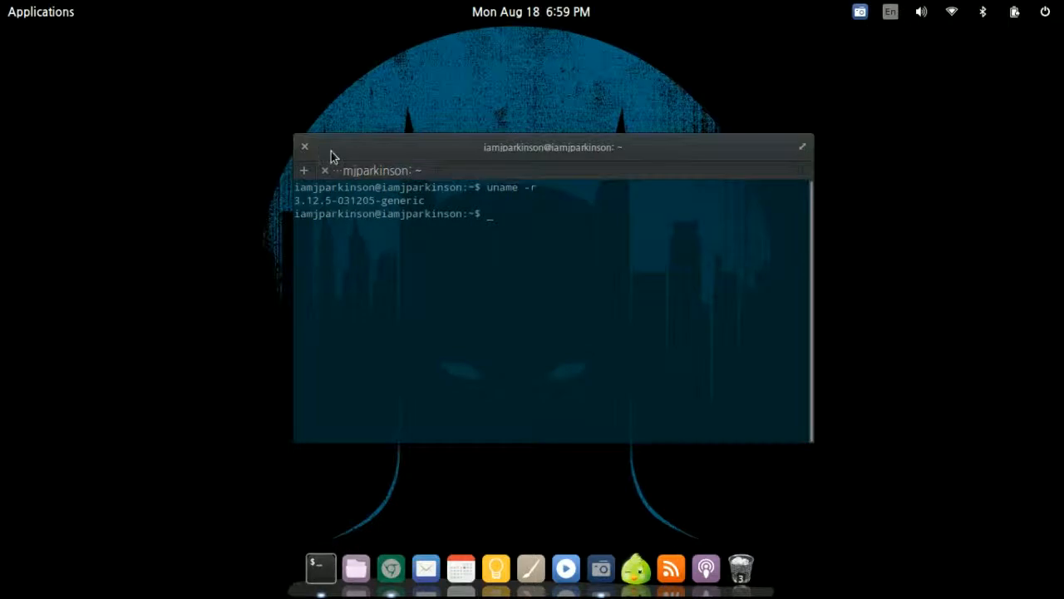
double_click(312, 200)
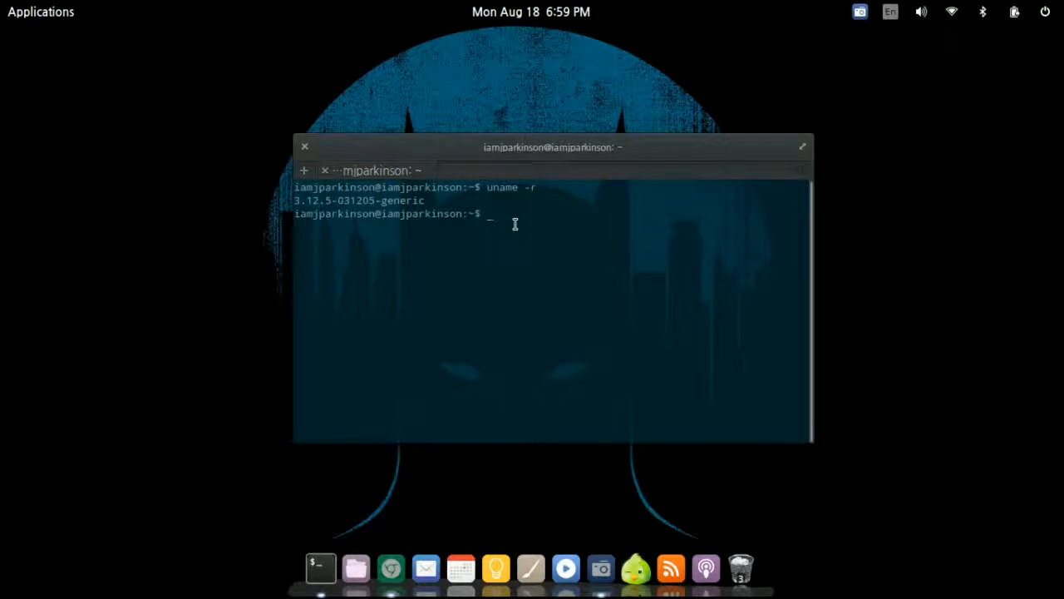
Run sudo apt-get install synaptic, confirming it is already the newest version.
type("sudo apt")
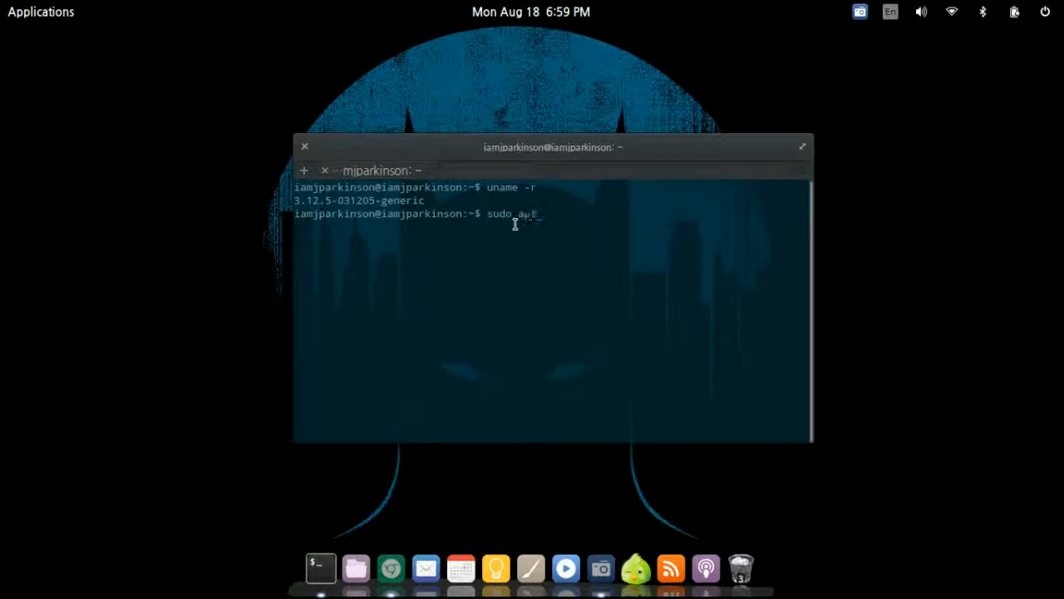
type("pt-get install")
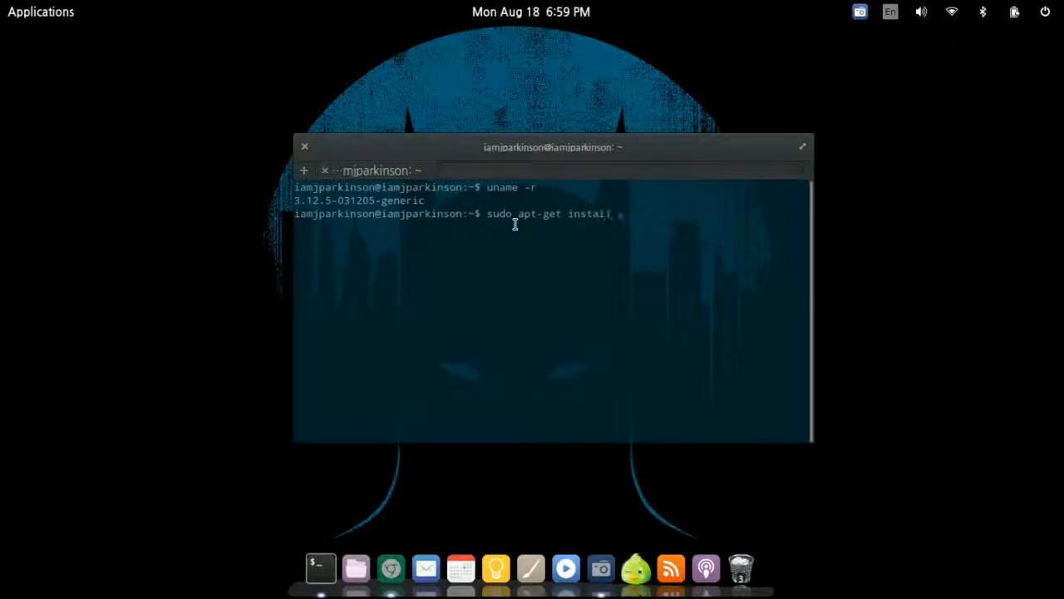
type("synaptic")
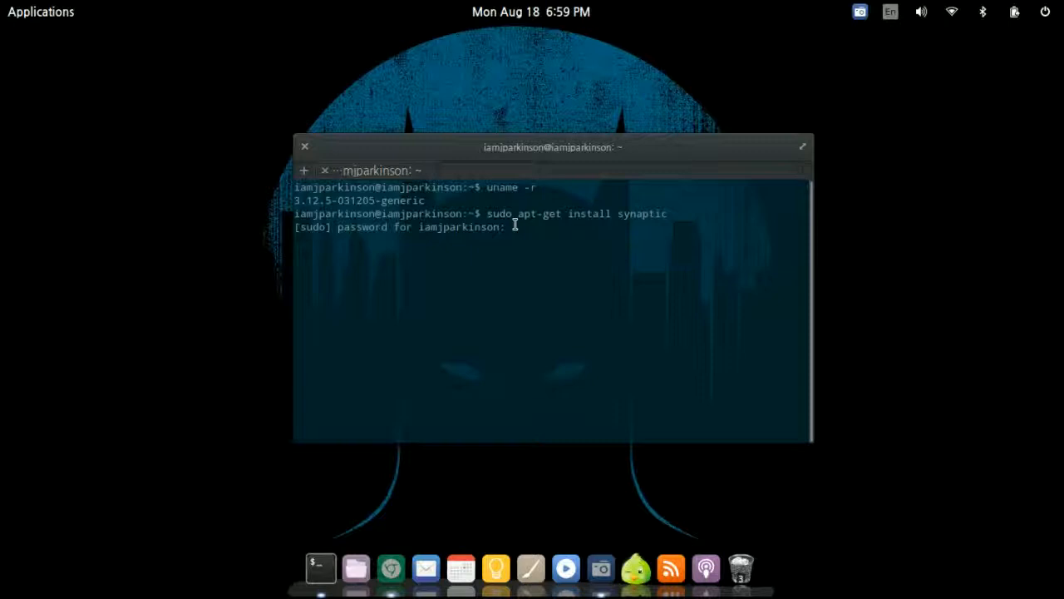
key("Return")
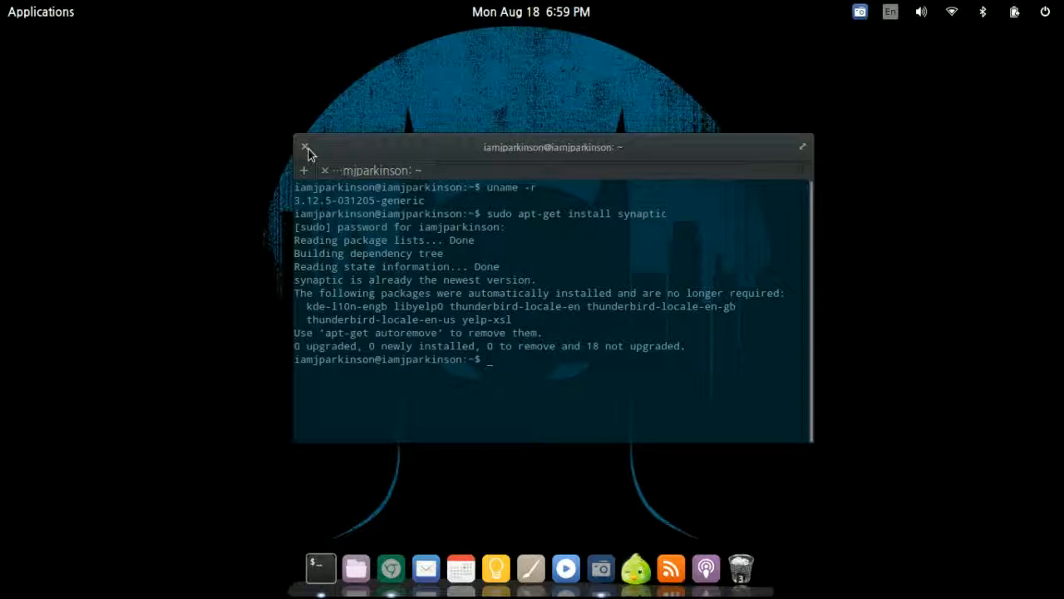
Begin entering the sudo synaptic command at the prompt.
type("sud")
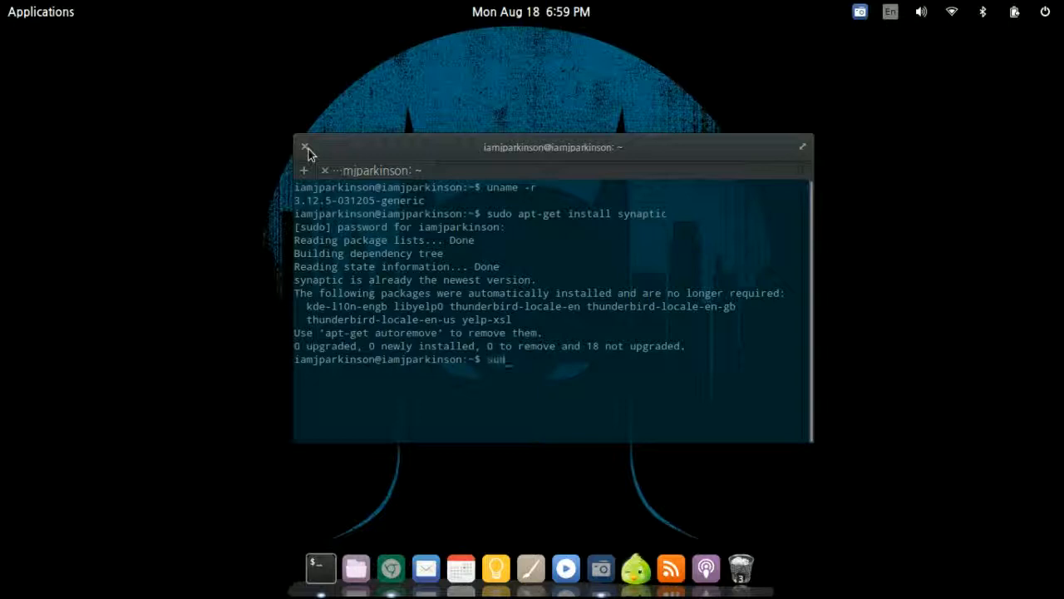
left_click(306, 147)
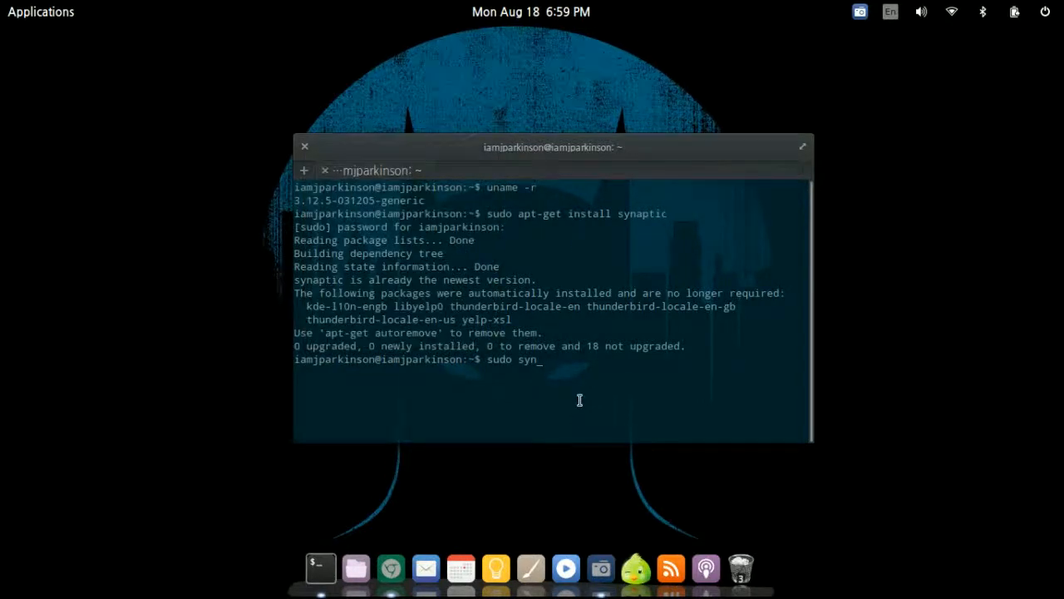
type("apt")
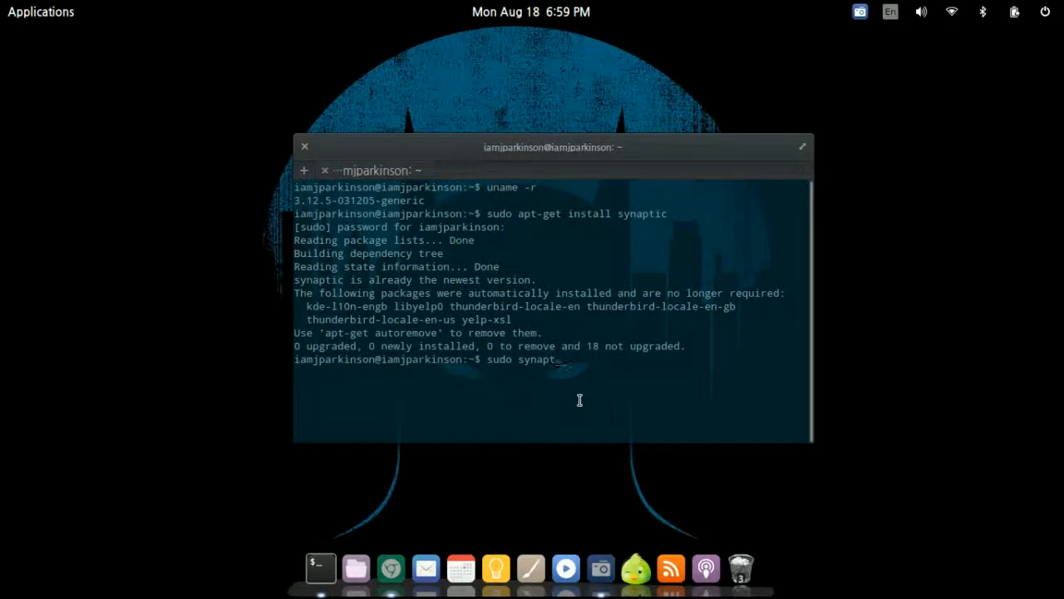
Launch Synaptic Package Manager and let its list of 45609 packages load.
key("Return")
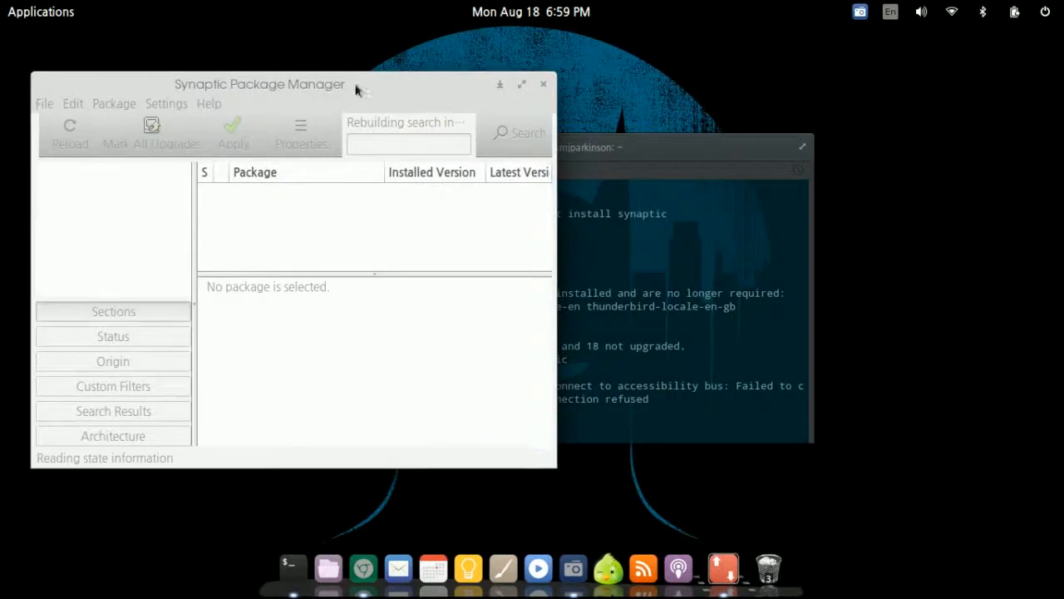
left_click(40, 12)
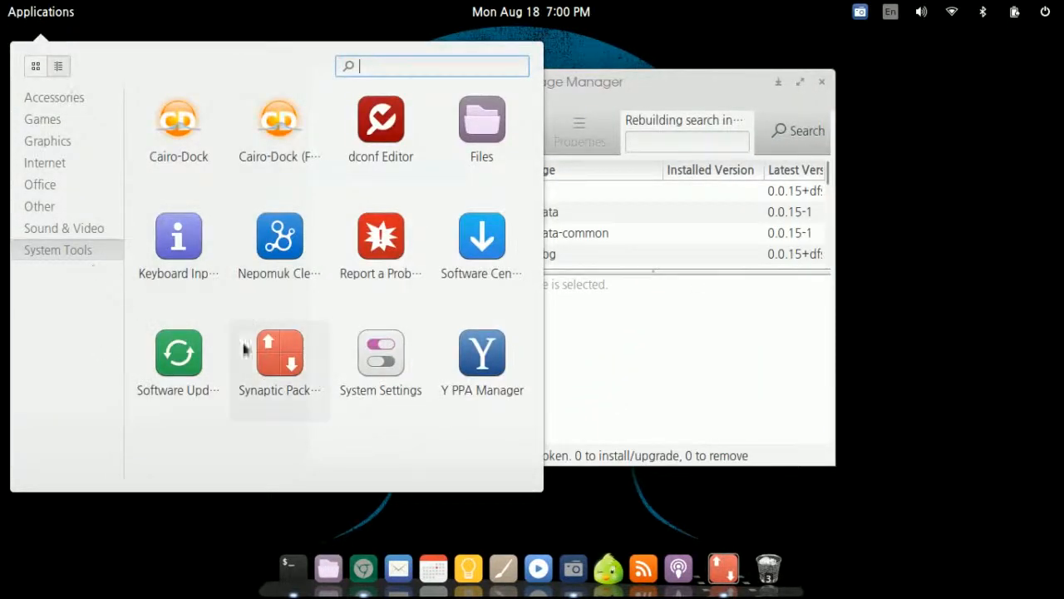
left_click(279, 352)
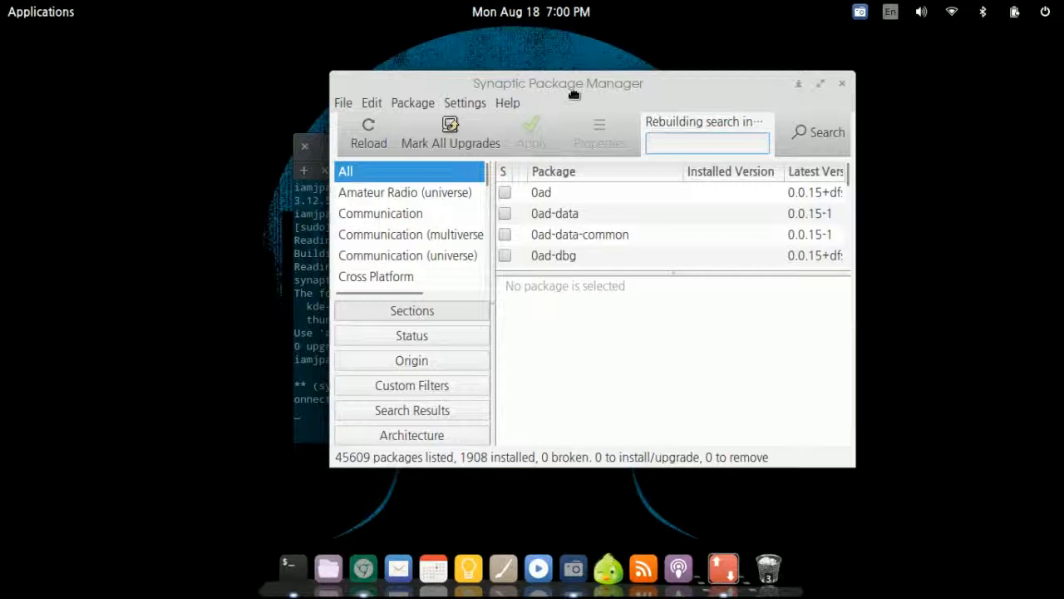
Filter the package list by linux-header, revealing the installed linux-headers-3.12.5 packages.
left_click_drag(558, 83, 590, 87)
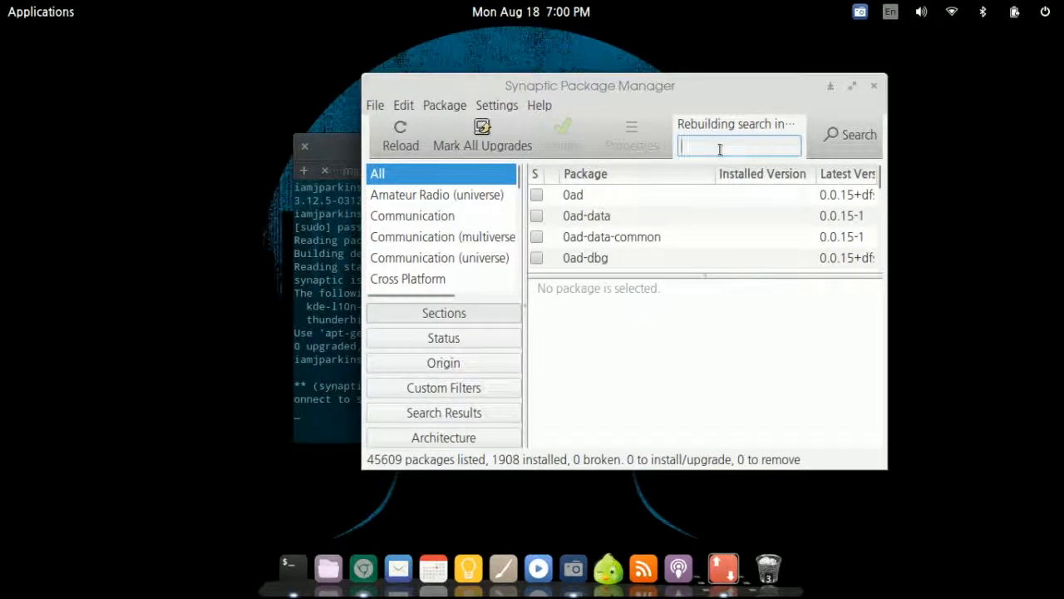
type("linux-header")
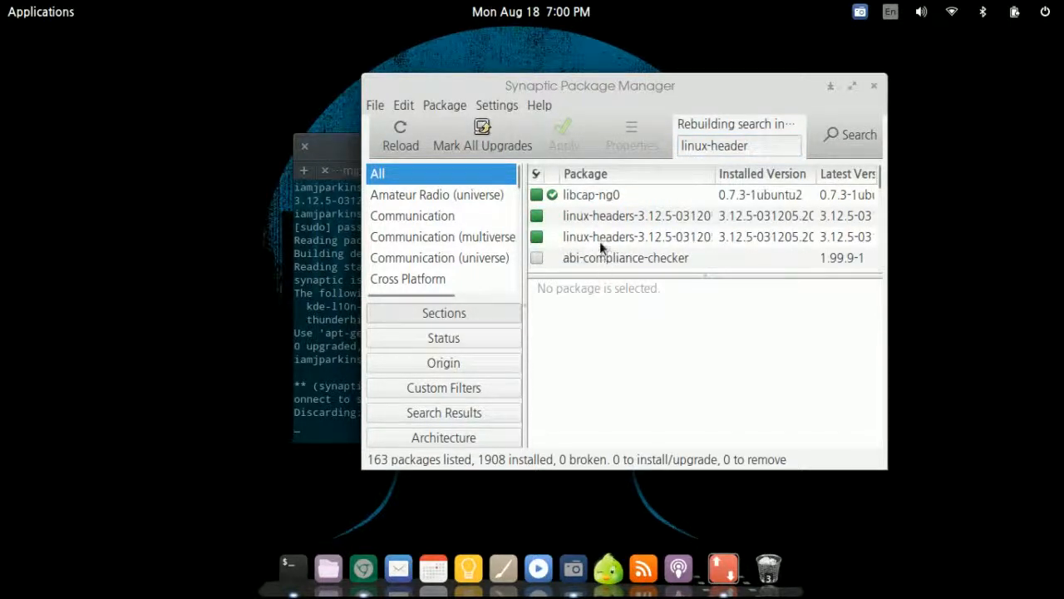
mouse_move(557, 229)
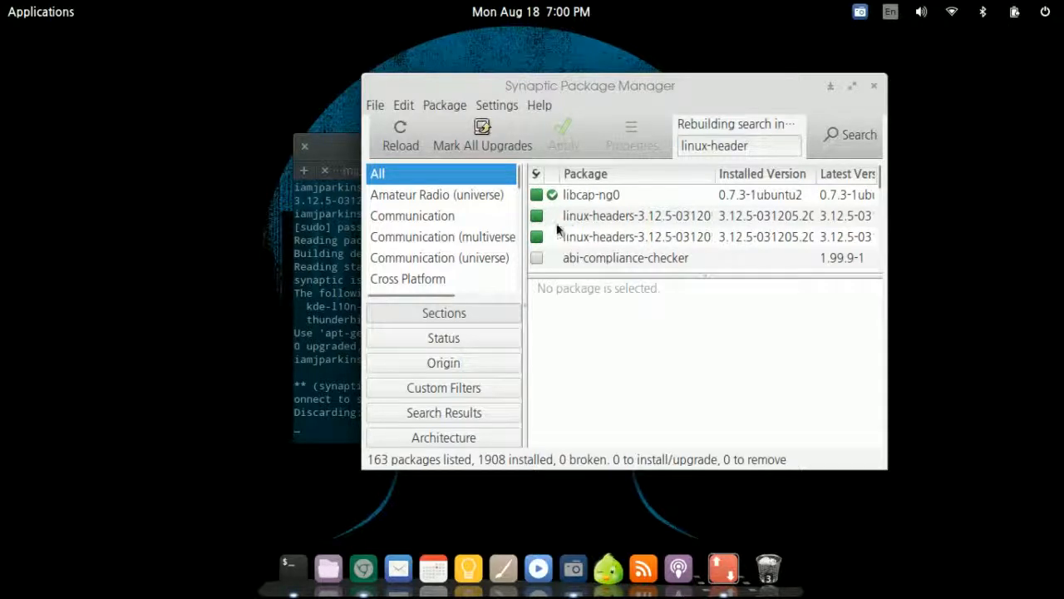
scroll("down", 3)
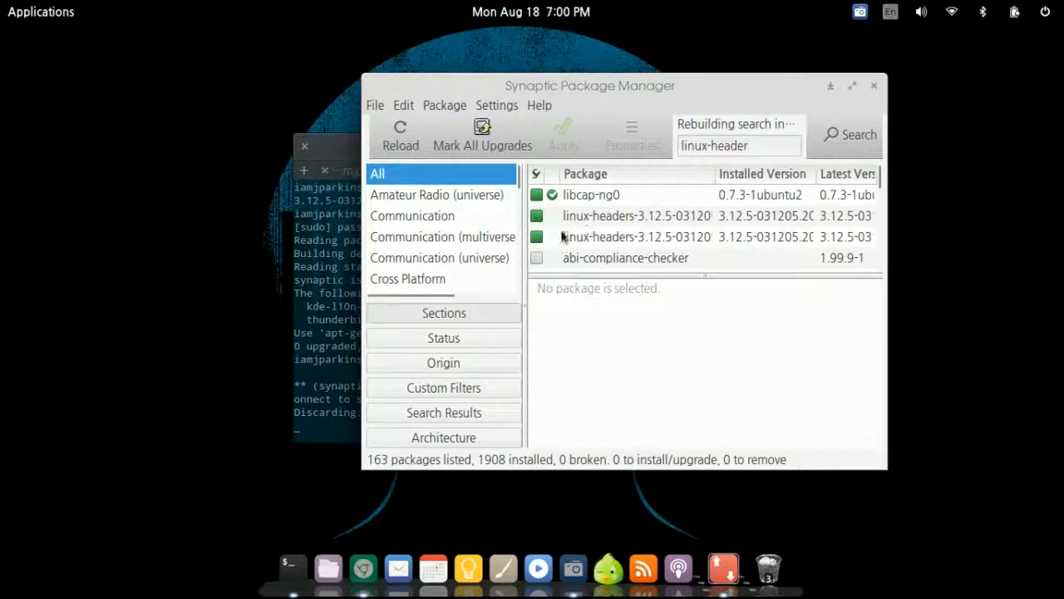
right_click(592, 194)
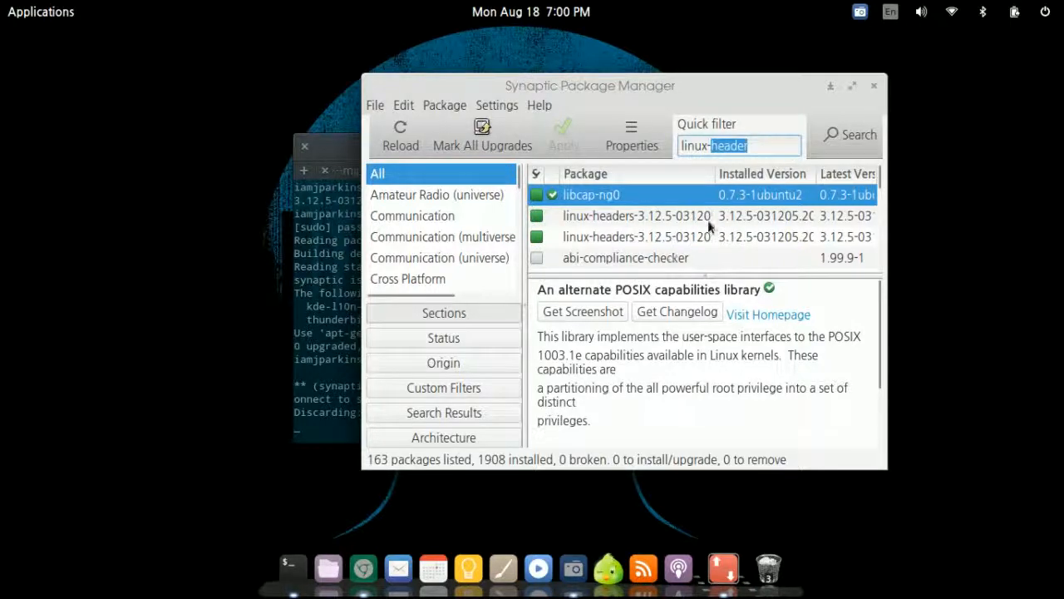
scroll("down", 3)
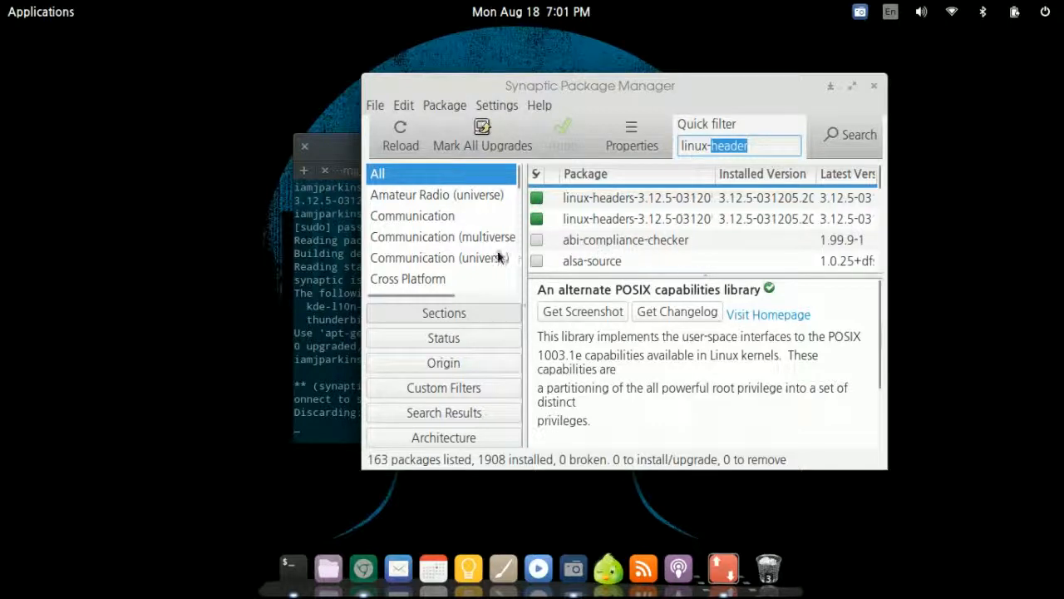
mouse_move(742, 164)
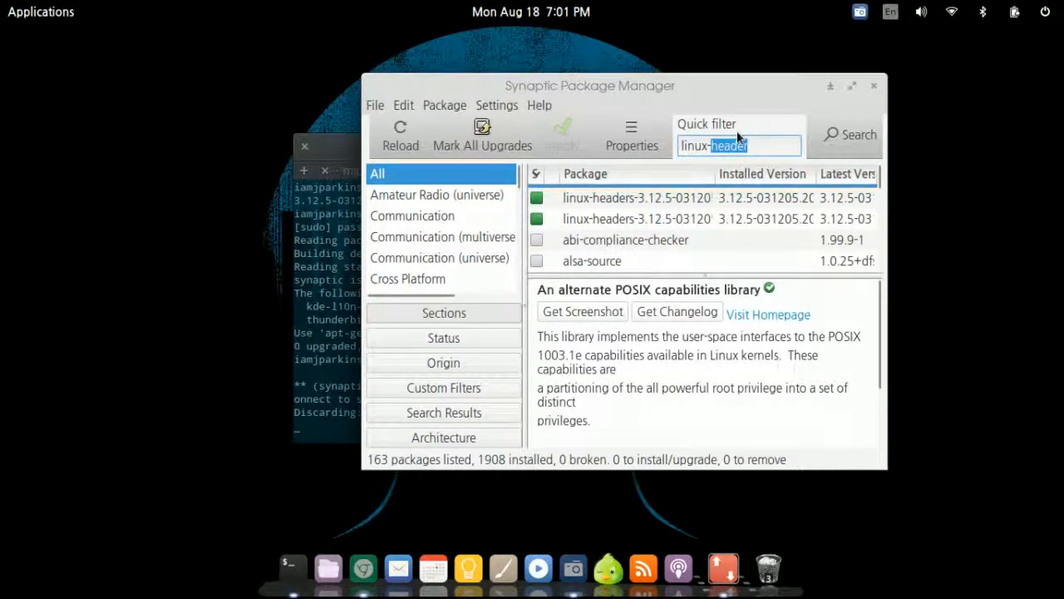
Refilter for linux-image (142 packages), then start a uname command back in the terminal.
key("Backspace")
type("imag")
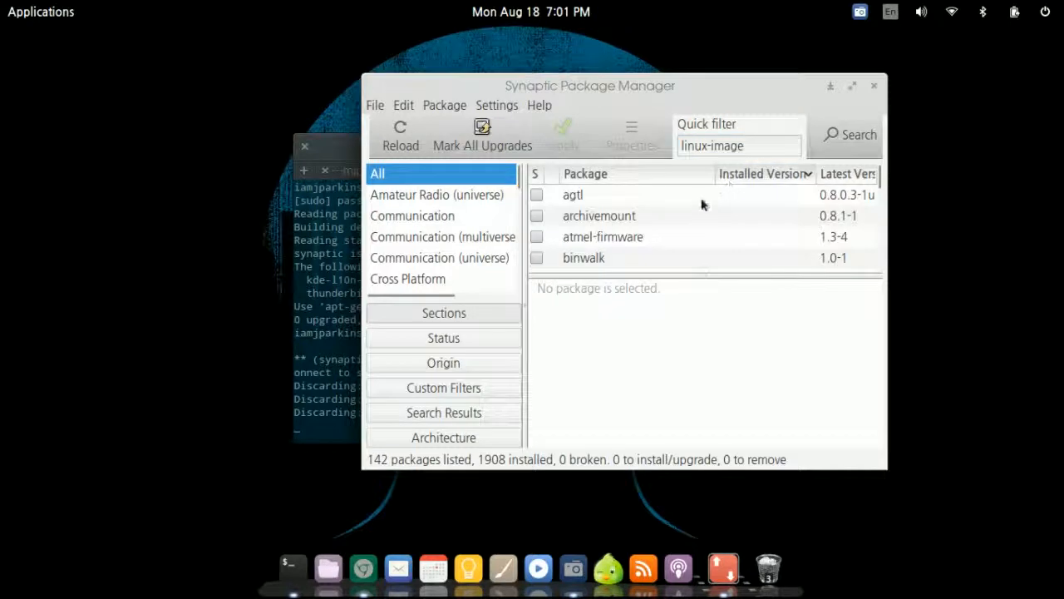
scroll("down", 3)
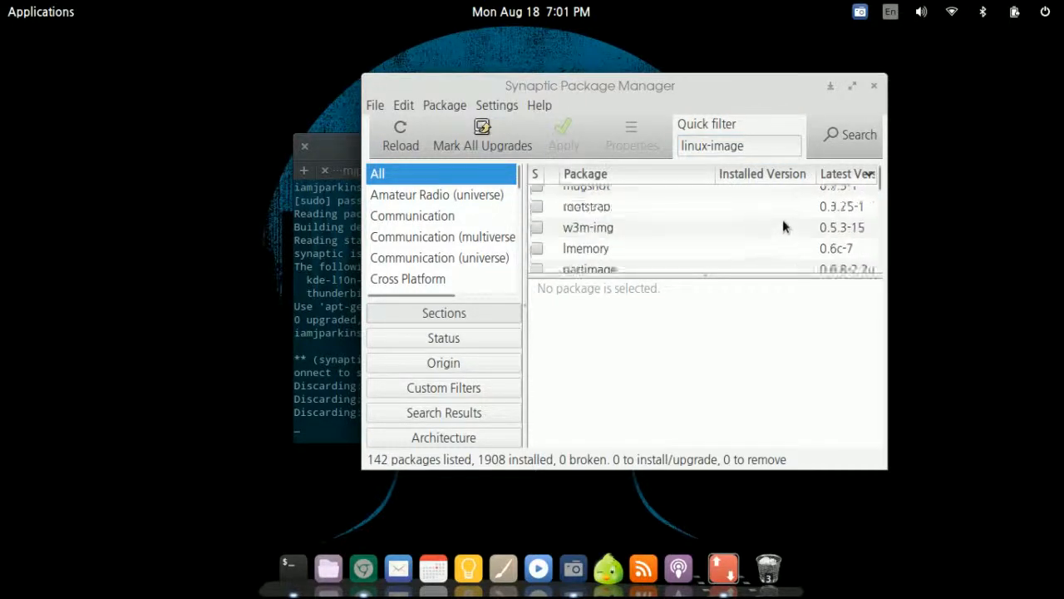
scroll("down", 3)
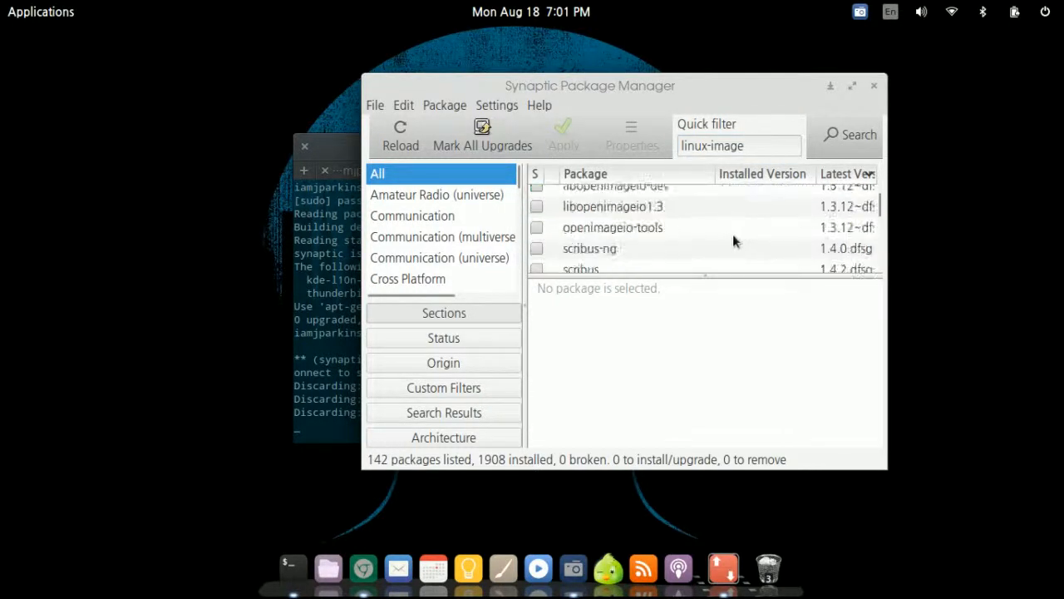
scroll("down", 3)
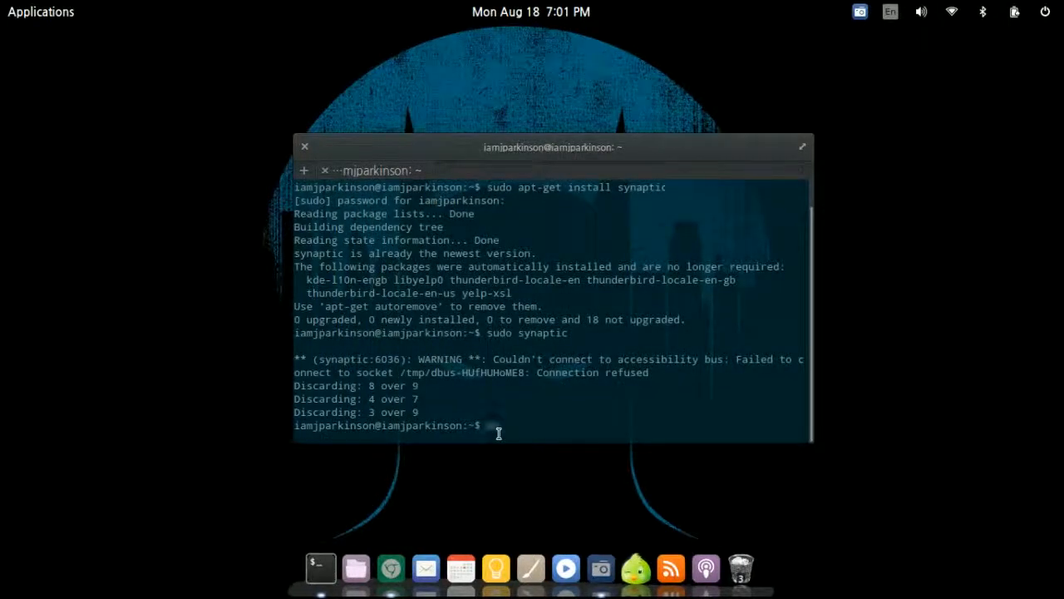
type("uname -")
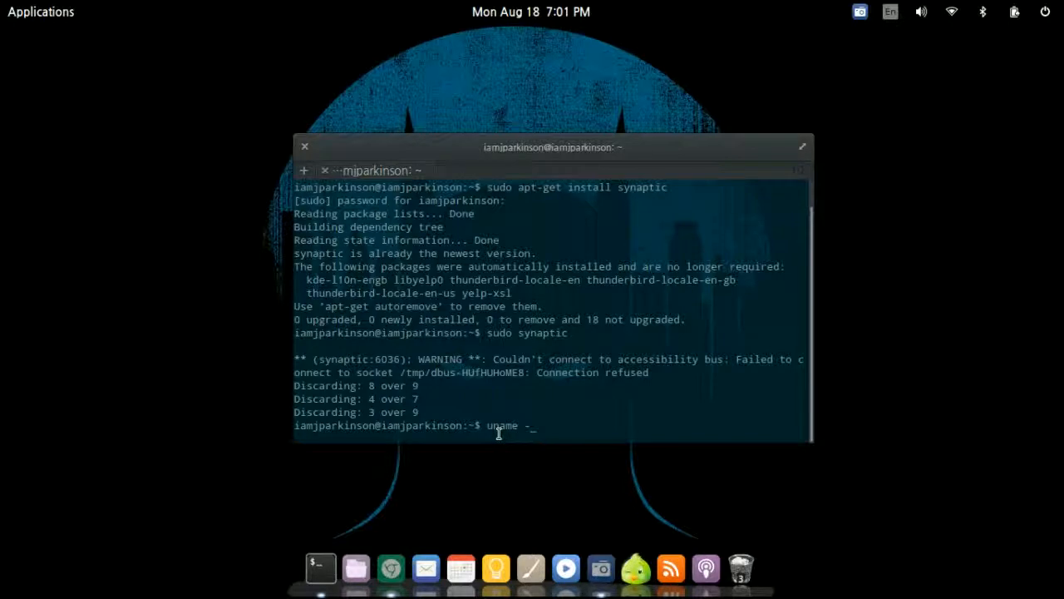